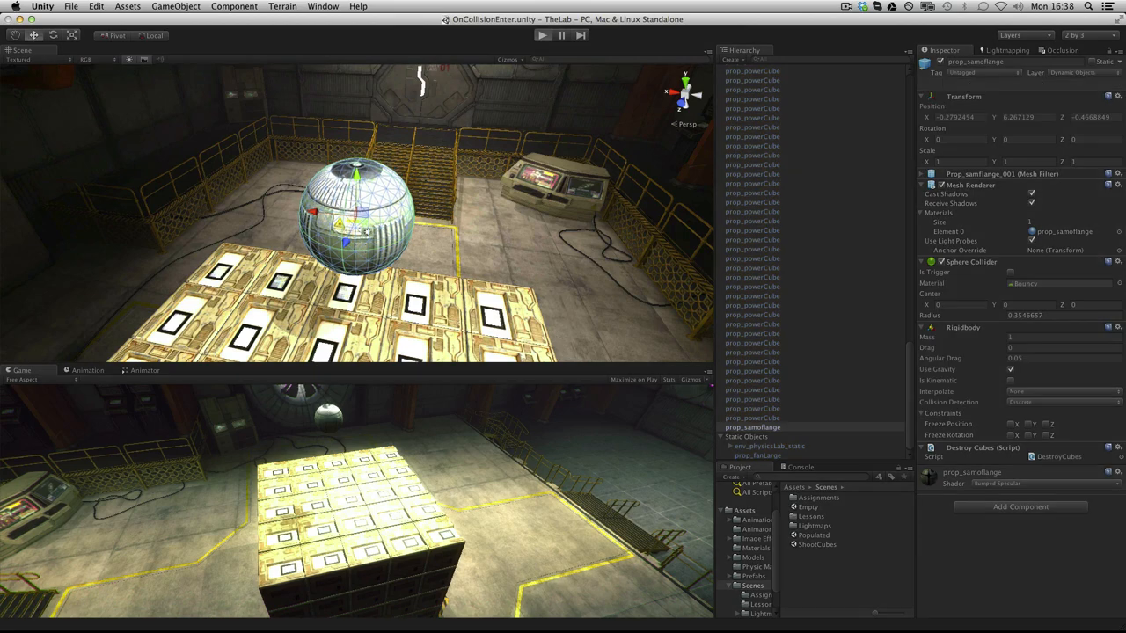
# - Open DestroyCubes.cs from prop_ramflange's script component in MonoDevelop
pyautogui.click(541, 35)
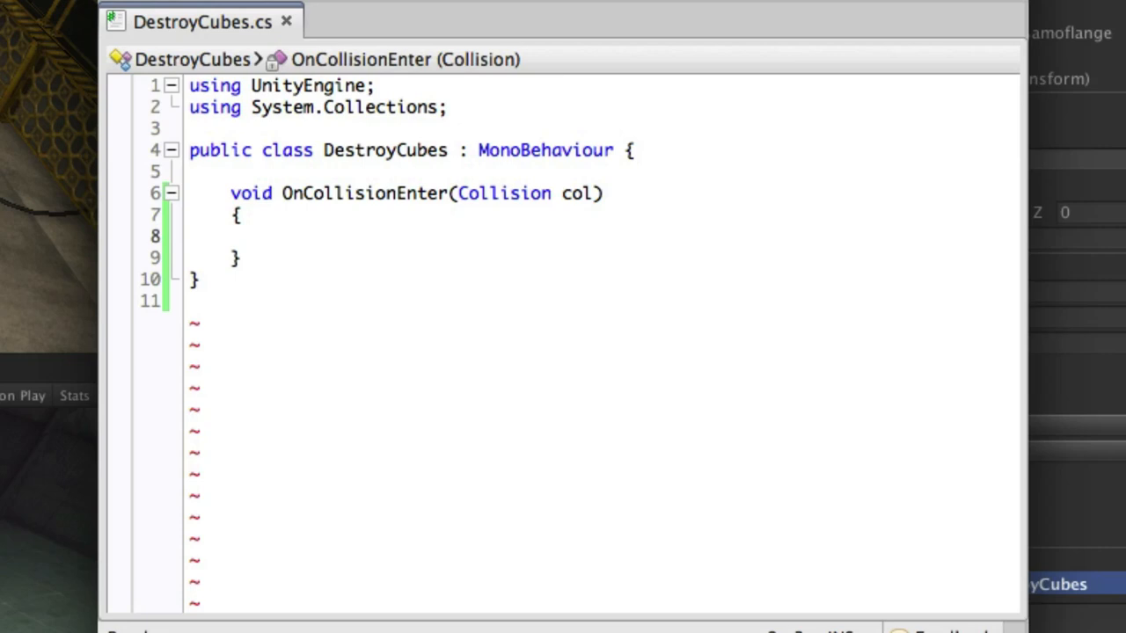
# - Add if(col.gameObject.name == "prop_powerCube") with an empty body inside OnCollisionEnter
pyautogui.write('if(col.gameObject.name == "')
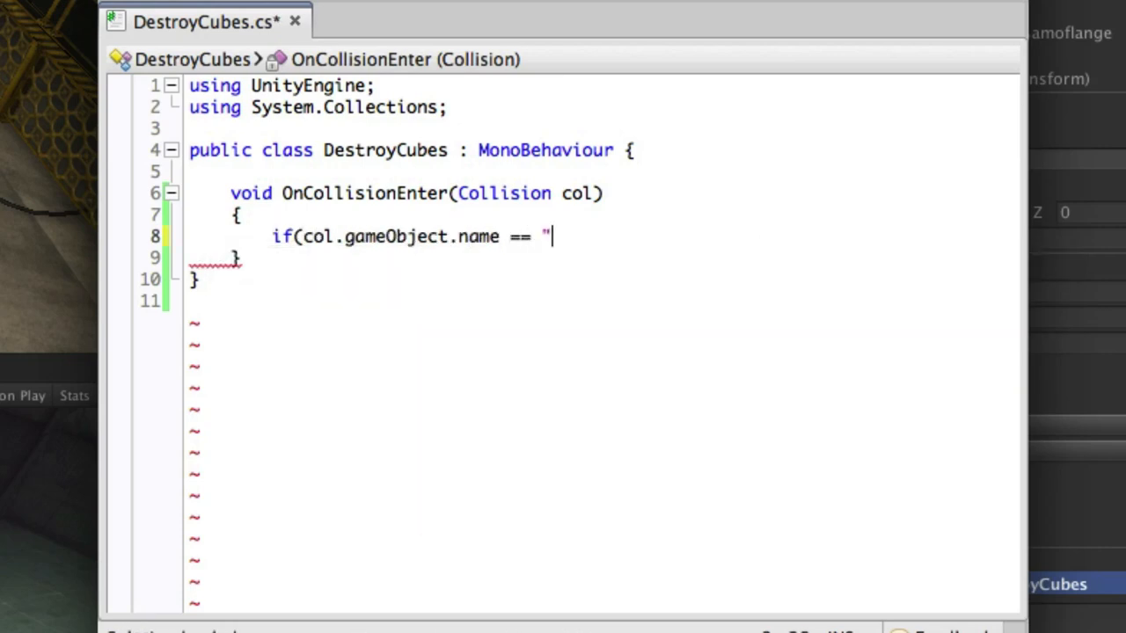
pyautogui.write('prop_')
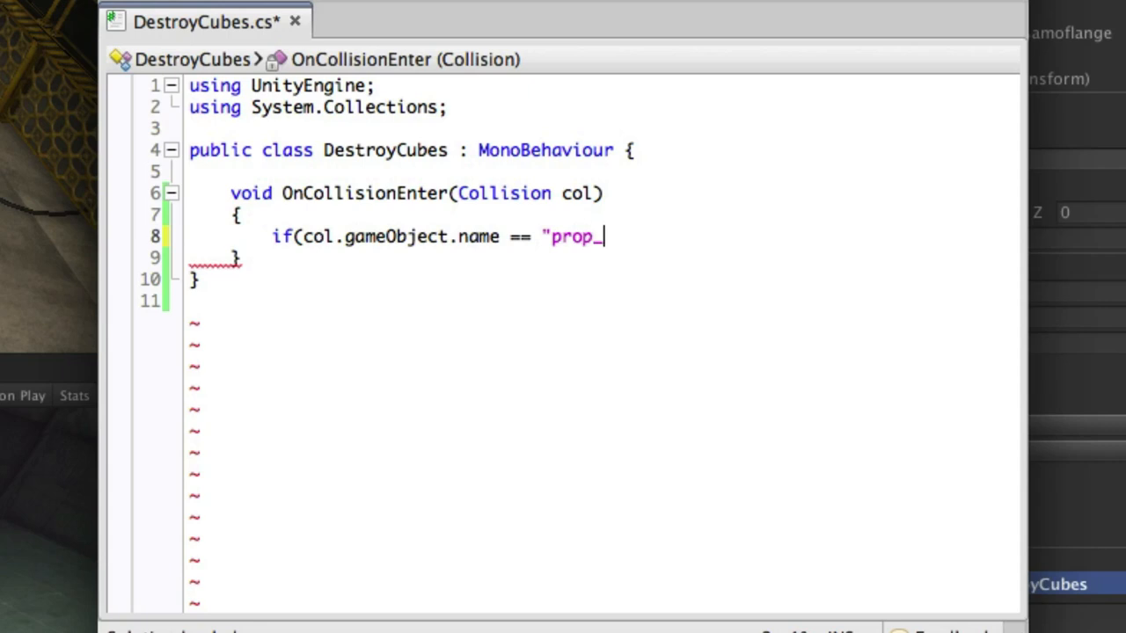
pyautogui.write('powerCube"')
pyautogui.write('{')
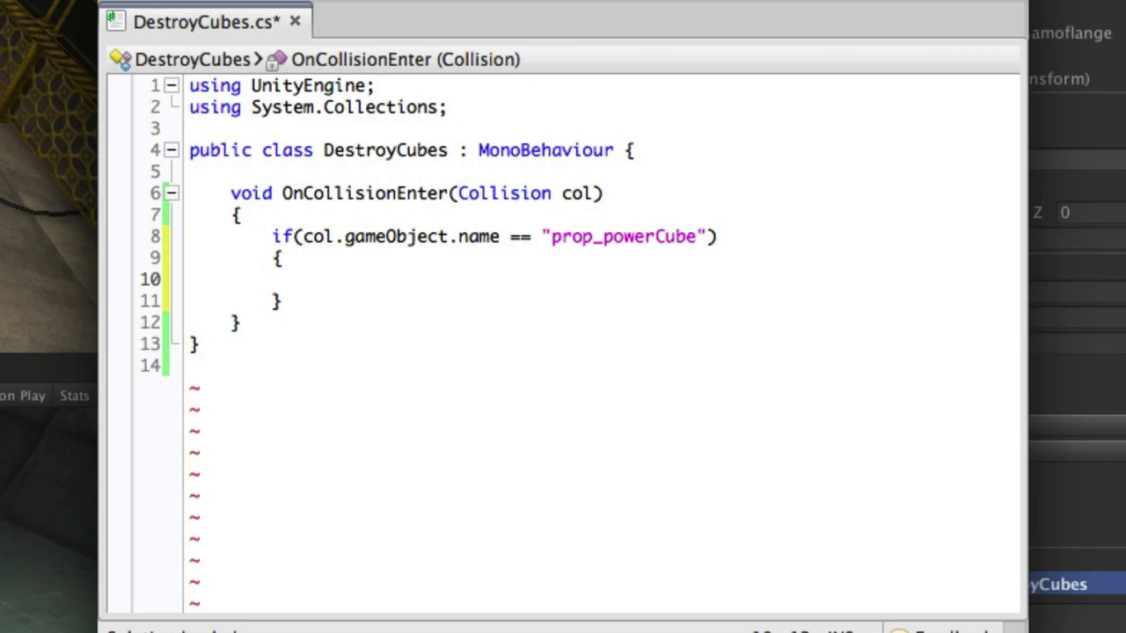
# - Write Destroy(col.gameObject); inside the prop_powerCube if block
pyautogui.write('Destroy')
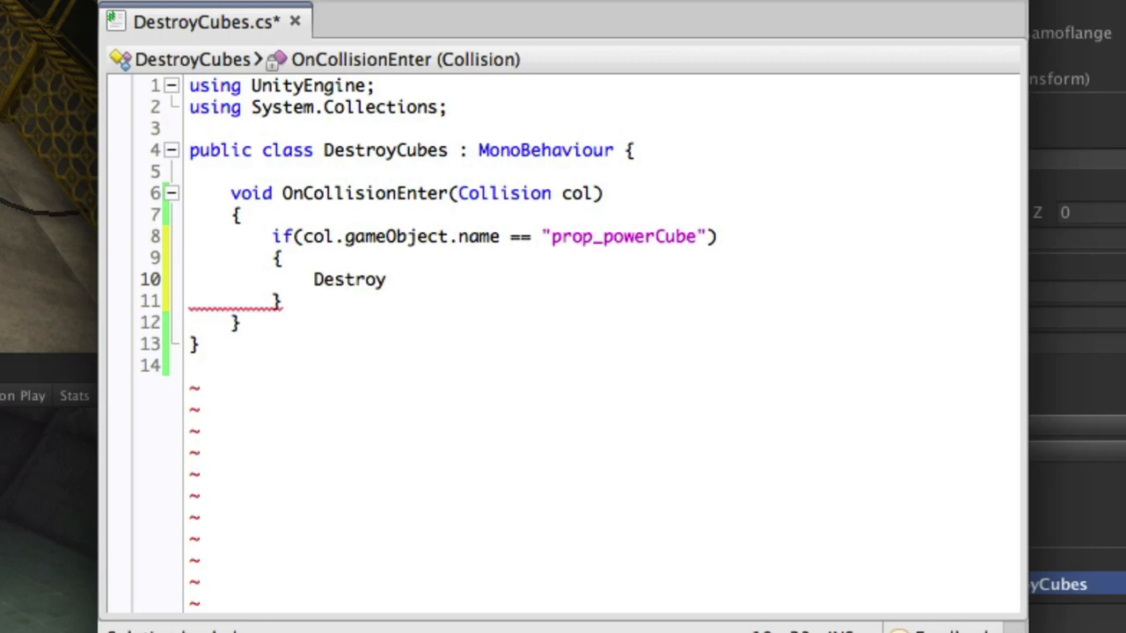
pyautogui.write('(col')
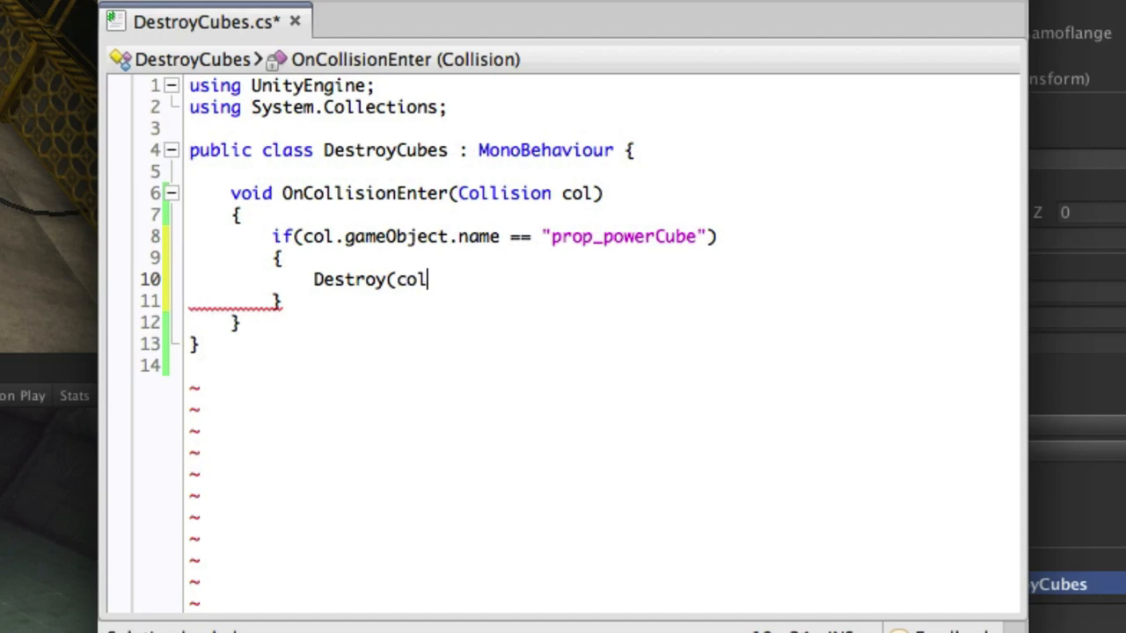
pyautogui.write('.')
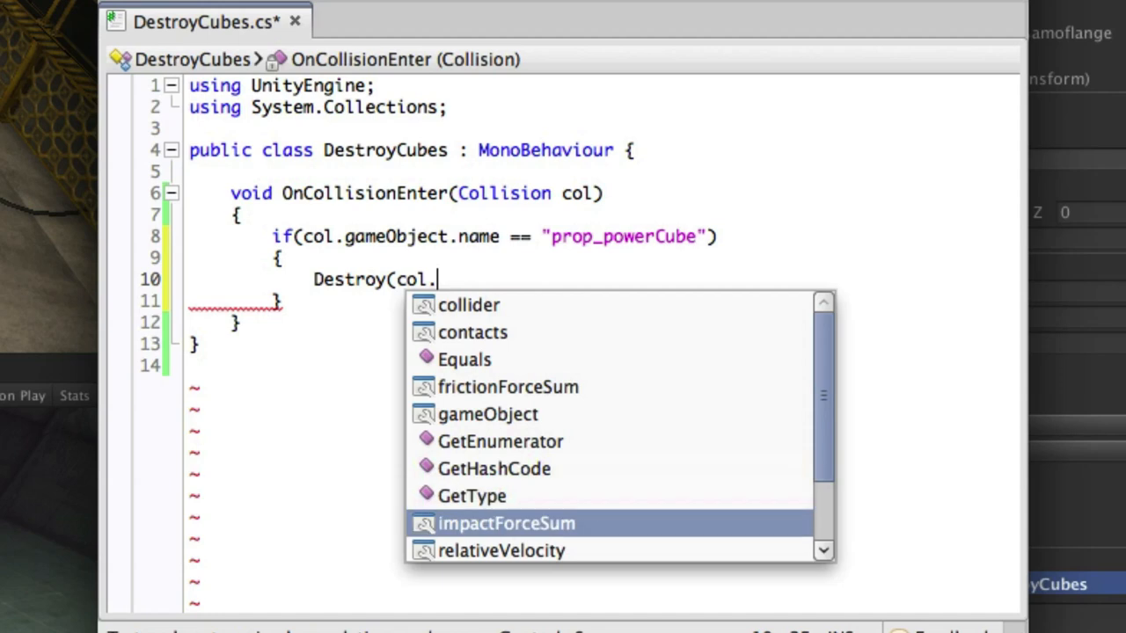
pyautogui.scroll(-3)
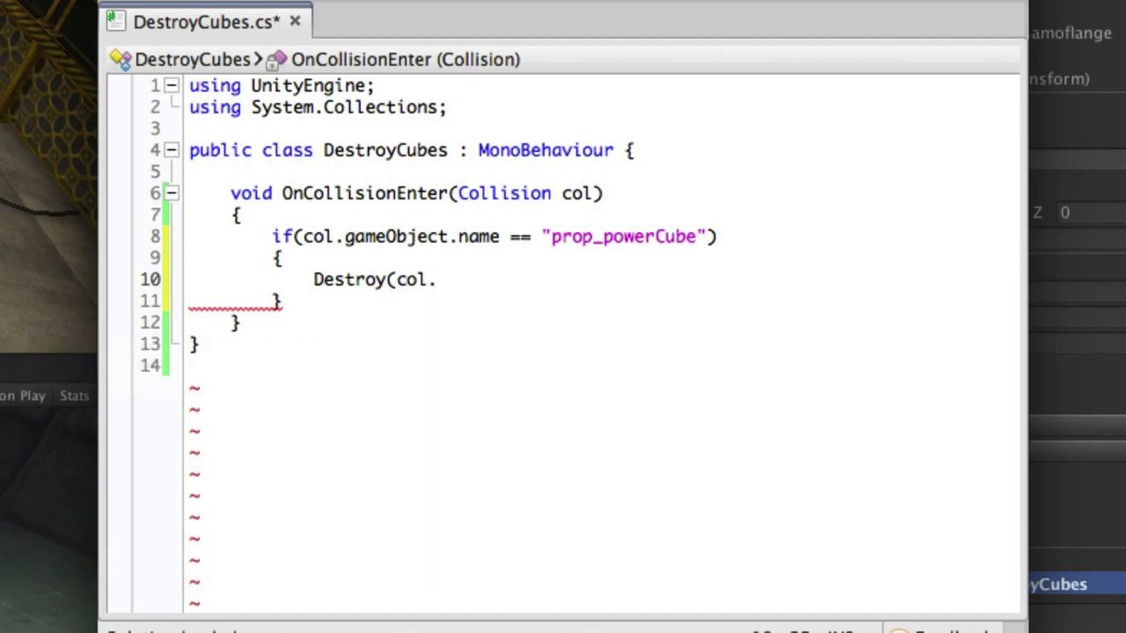
pyautogui.write('gam')
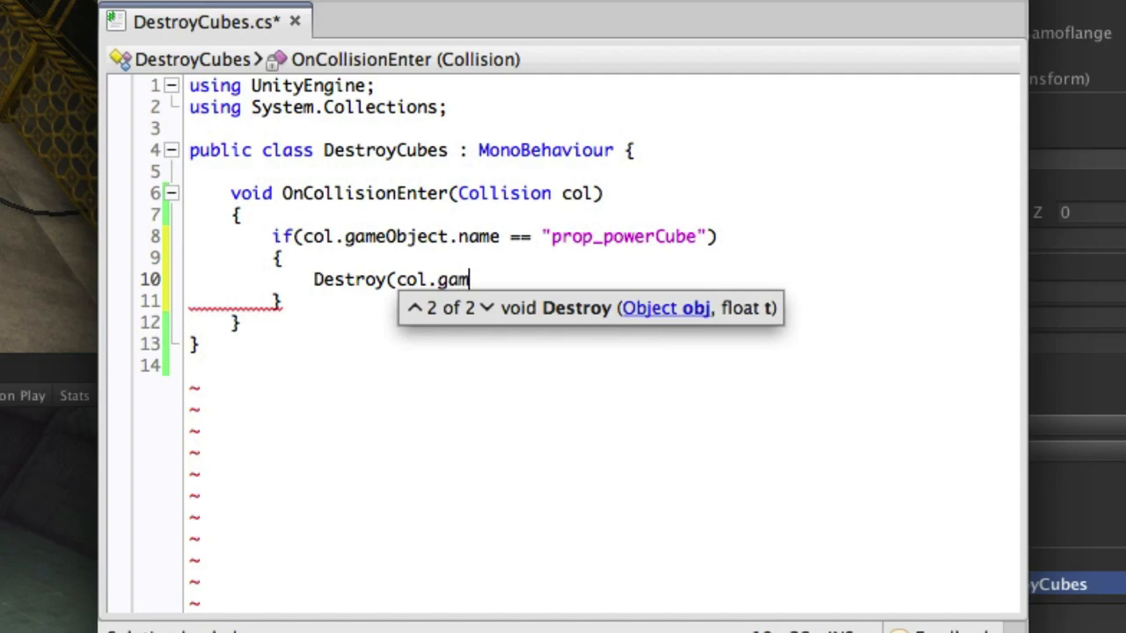
pyautogui.write('eObject)')
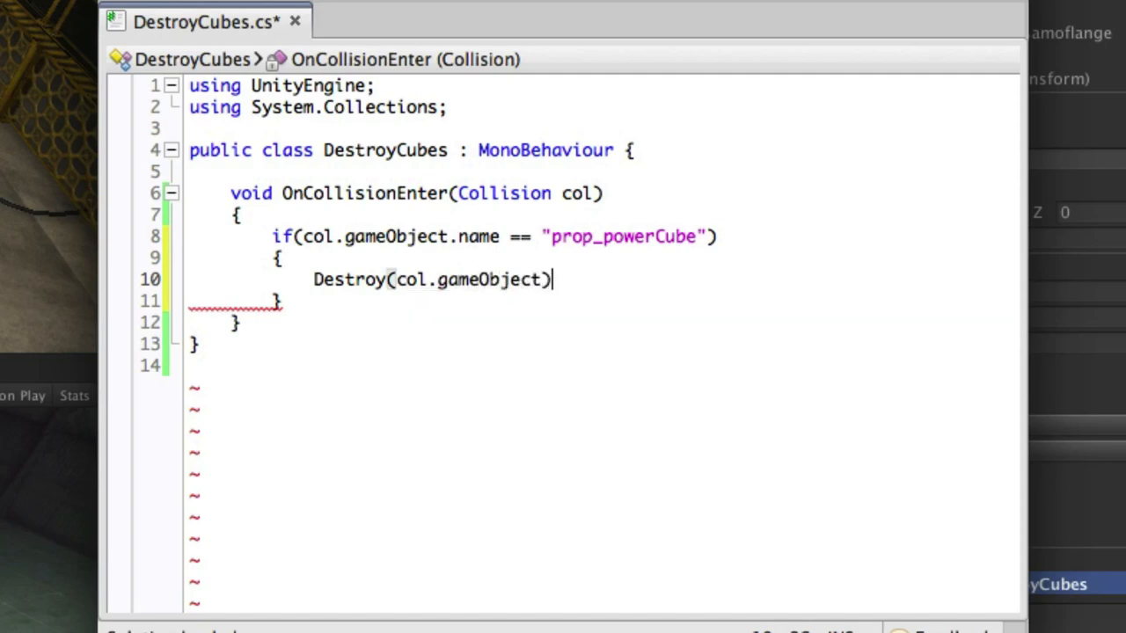
pyautogui.write(';')
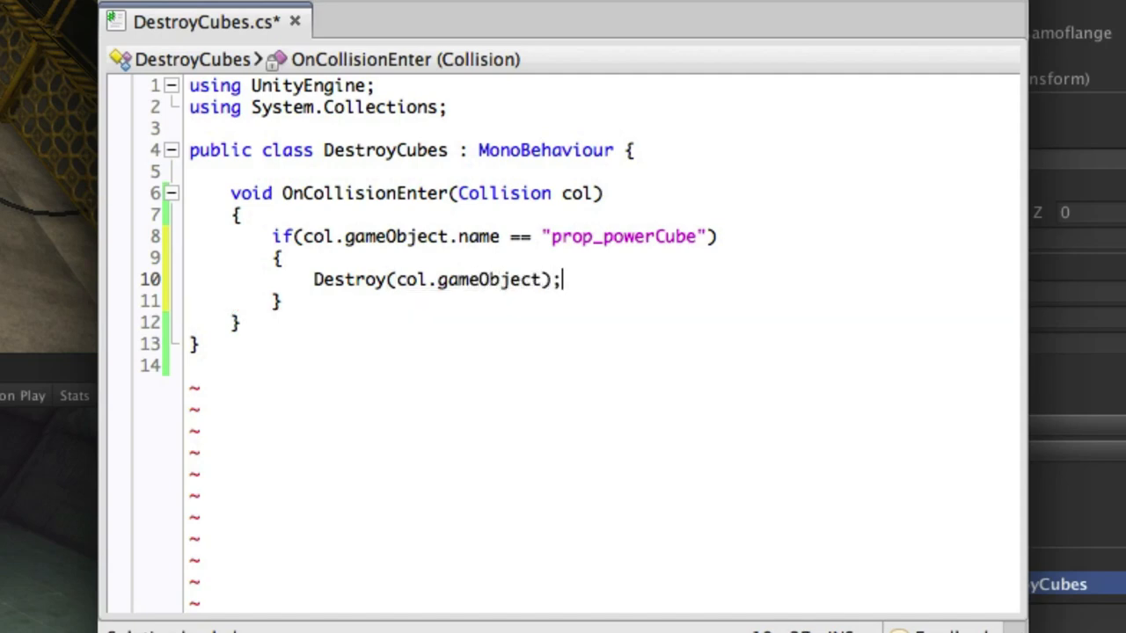